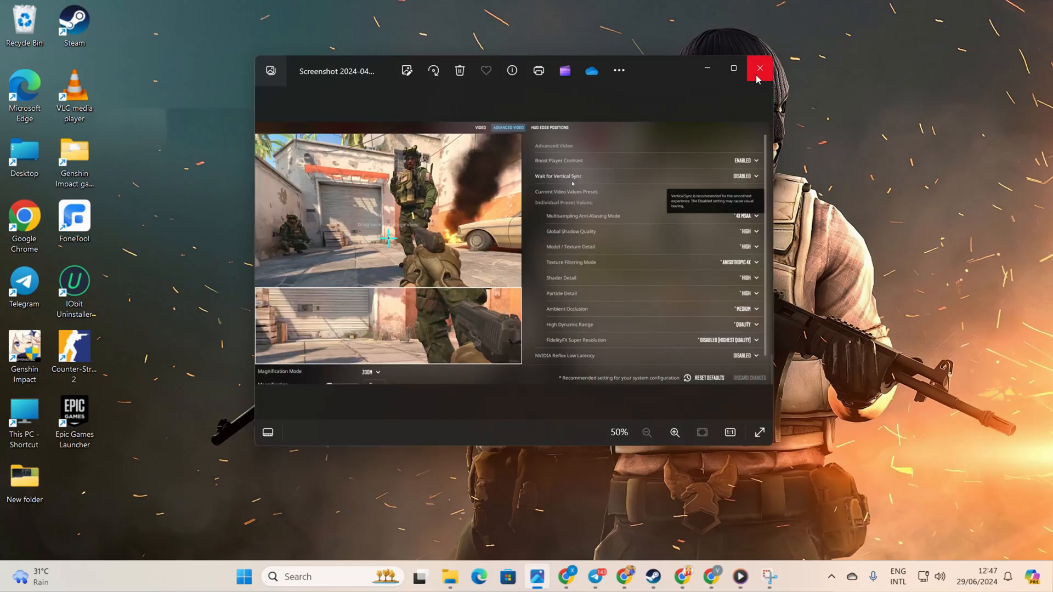
Close the recommended-settings screenshot in Photos and bring up CS2's Settings from the main menu gear.
{"action": "left_click", "coordinate": [759, 68]}
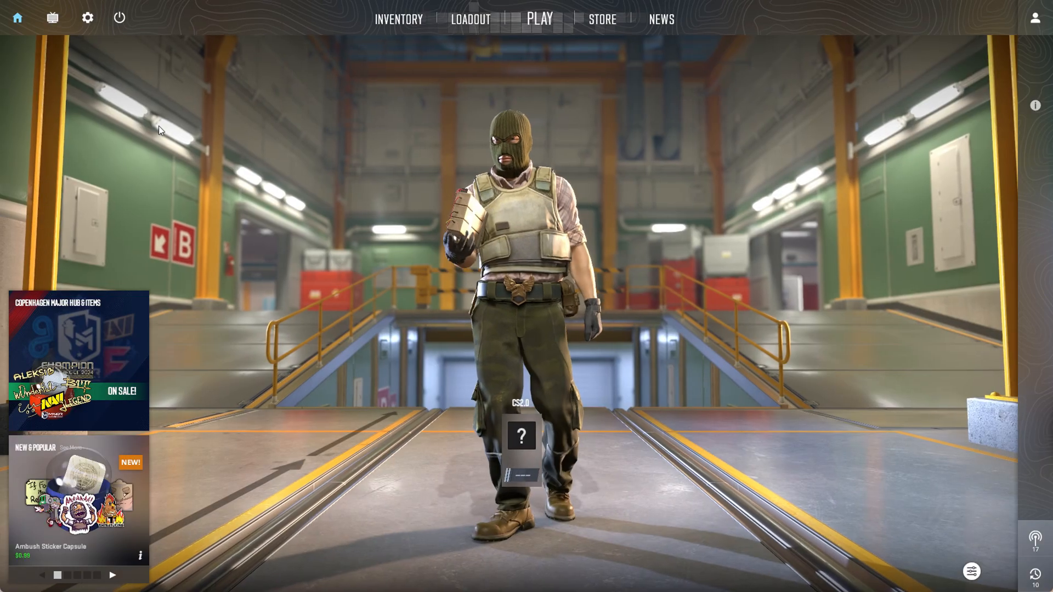
{"action": "left_click", "coordinate": [87, 17]}
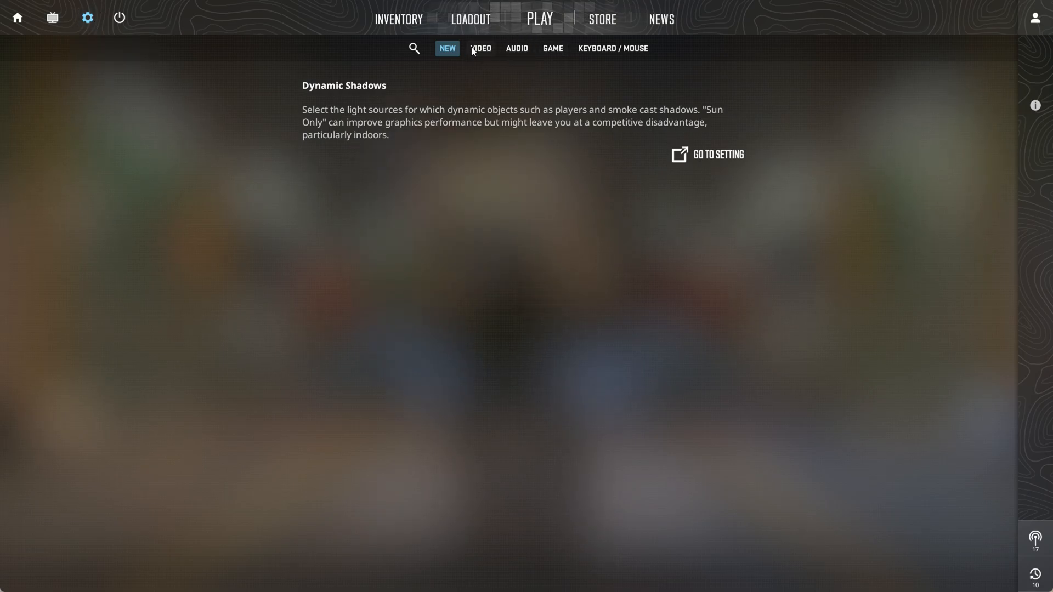
Show the Video page with display mode, resolution, refresh rate and Brightness lowered to 81%.
{"action": "left_click", "coordinate": [481, 47]}
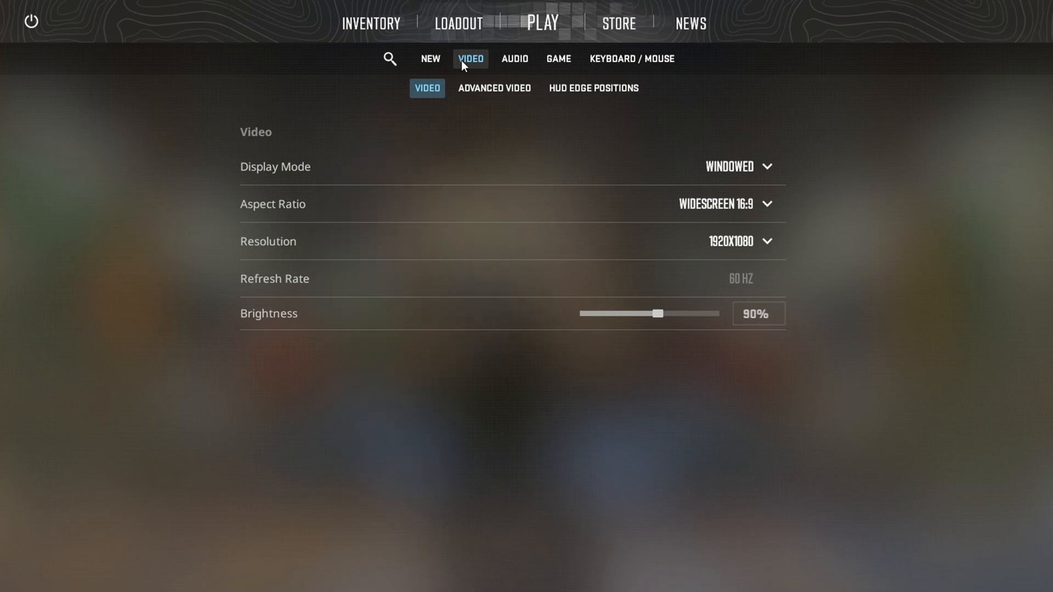
{"action": "mouse_move", "coordinate": [660, 326]}
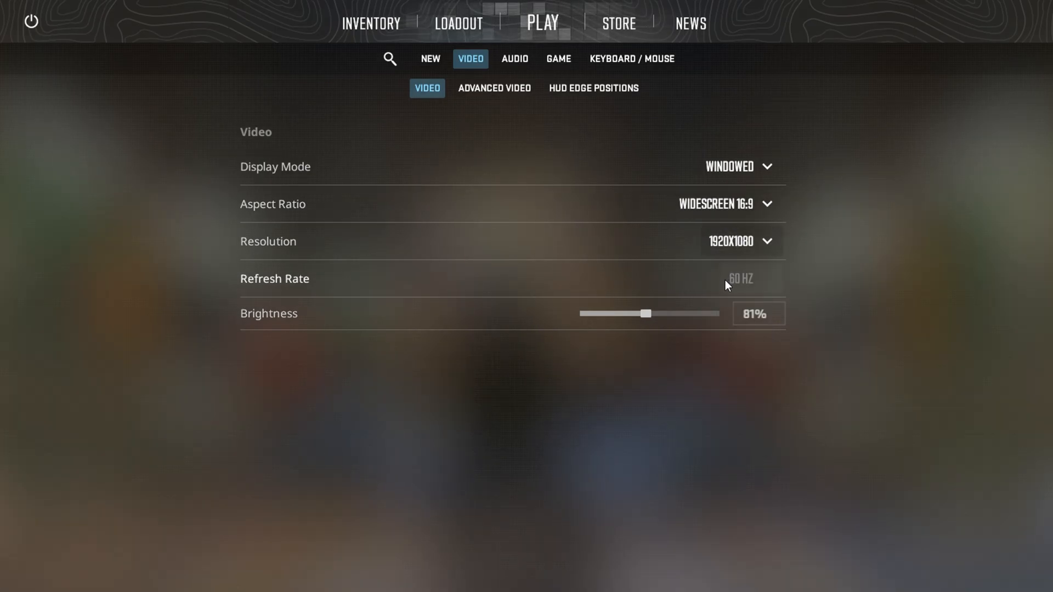
{"action": "mouse_move", "coordinate": [494, 99]}
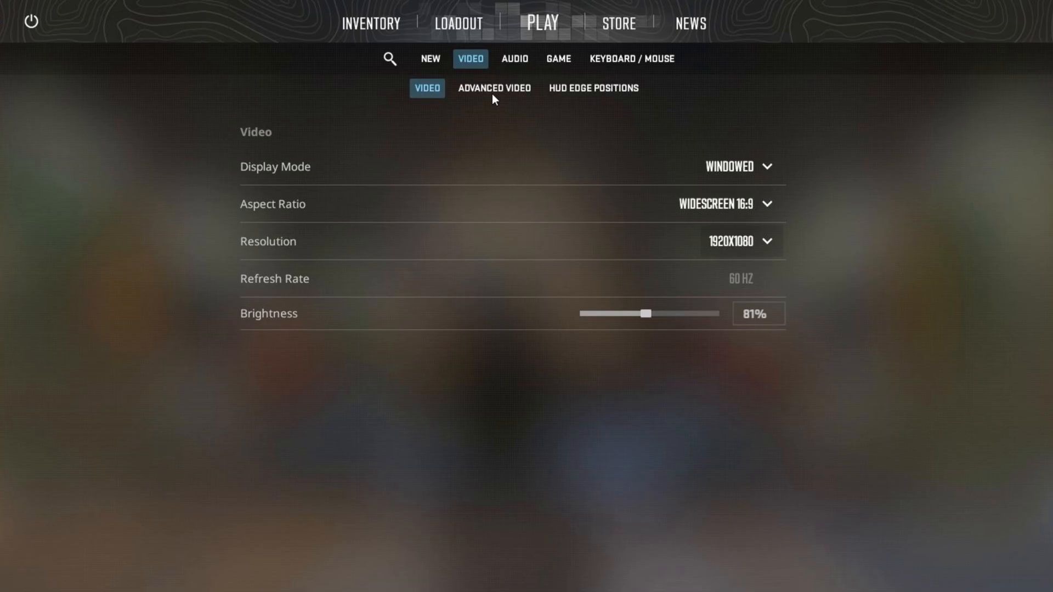
Review Advanced Video: V-Sync left Disabled and the High graphics preset with its detail settings.
{"action": "left_click", "coordinate": [494, 88]}
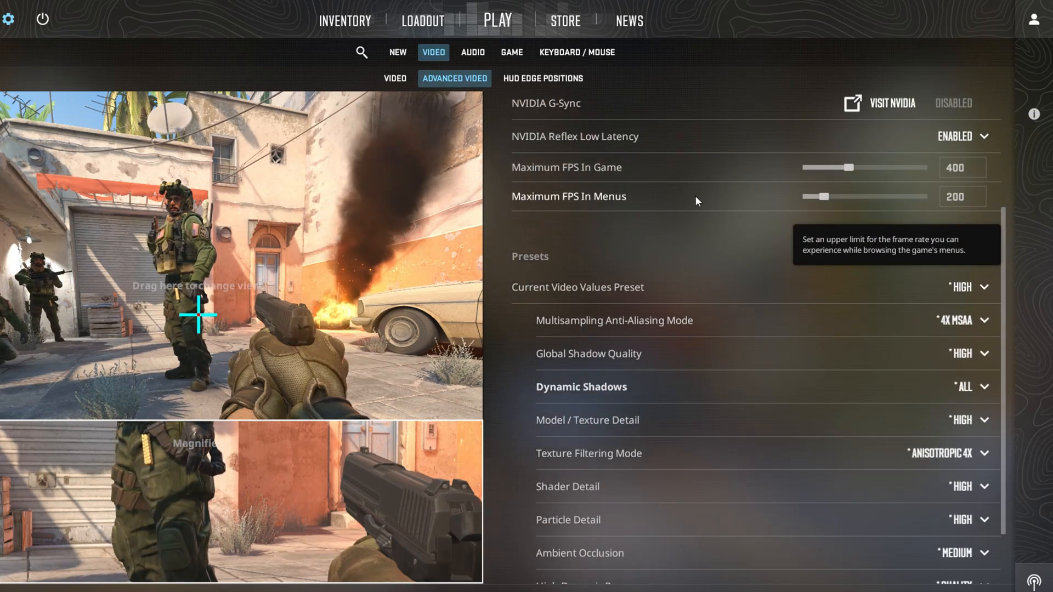
{"action": "left_click", "coordinate": [1036, 19]}
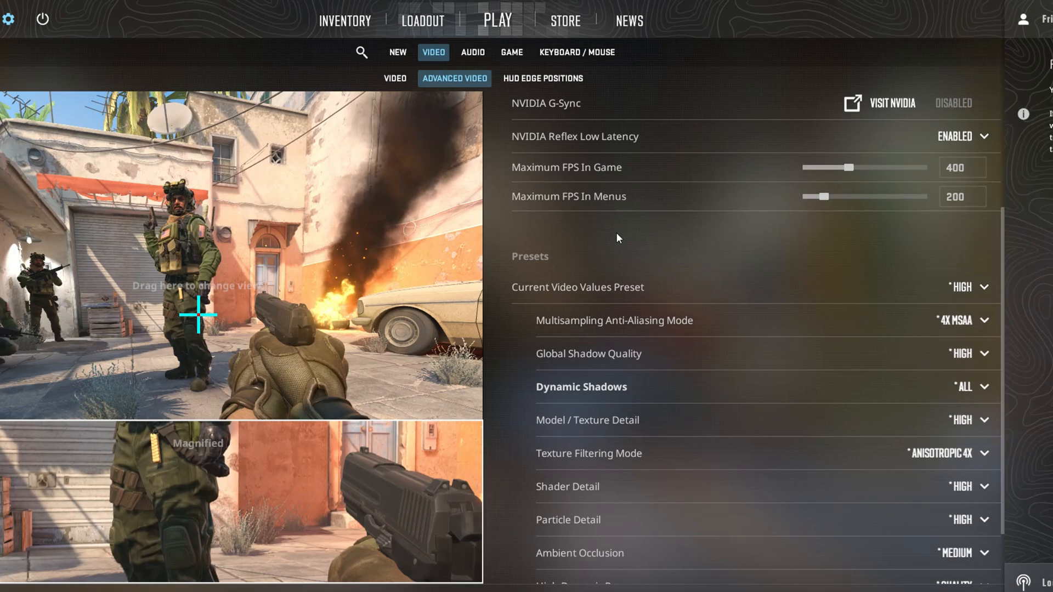
{"action": "scroll", "scroll_direction": "up", "scroll_amount": 3}
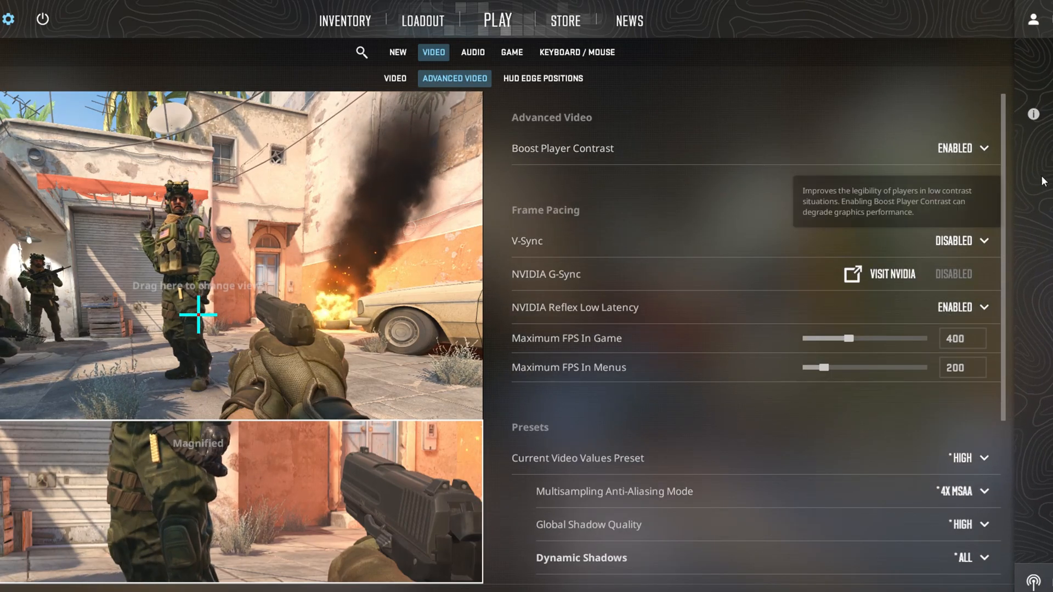
{"action": "mouse_move", "coordinate": [953, 240]}
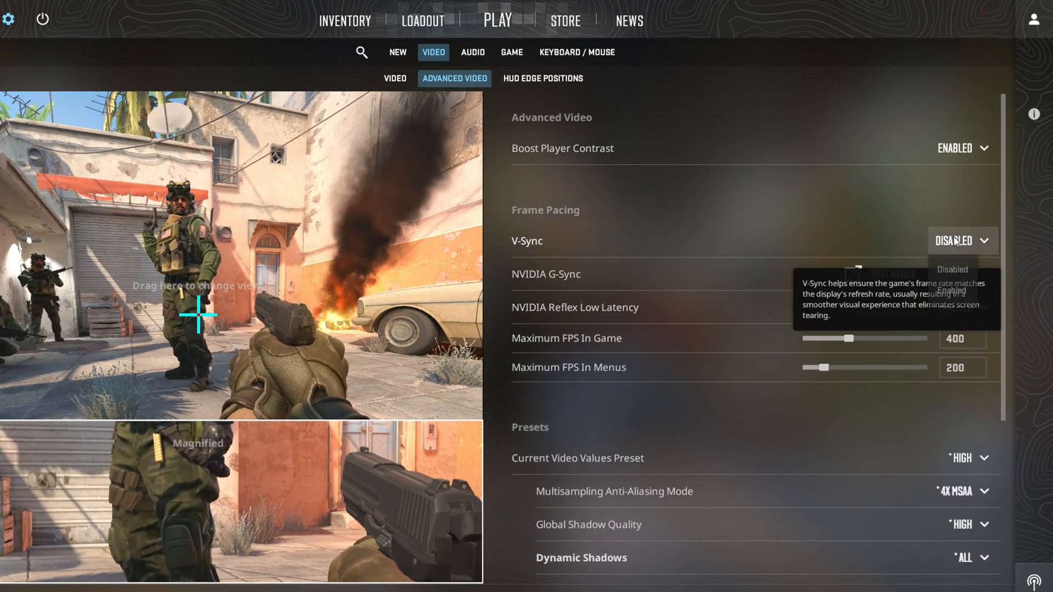
{"action": "mouse_move", "coordinate": [899, 325]}
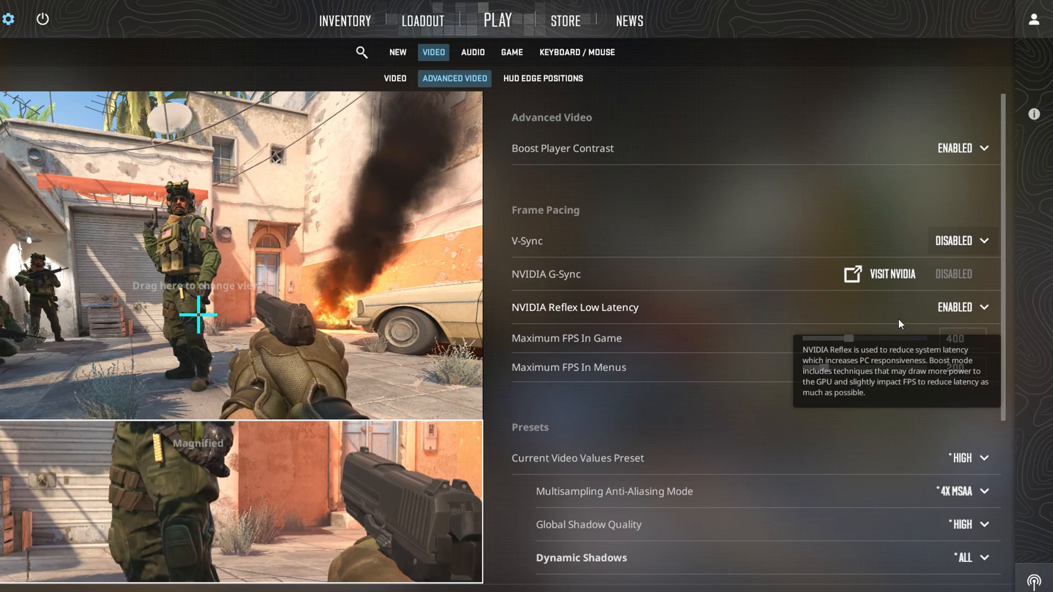
{"action": "scroll", "scroll_direction": "down", "scroll_amount": 3}
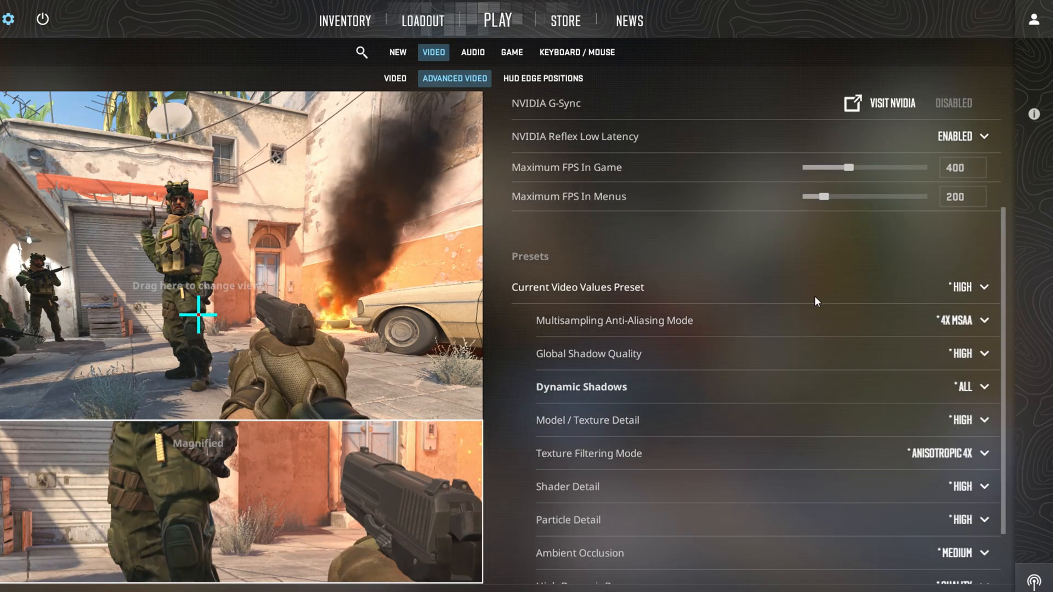